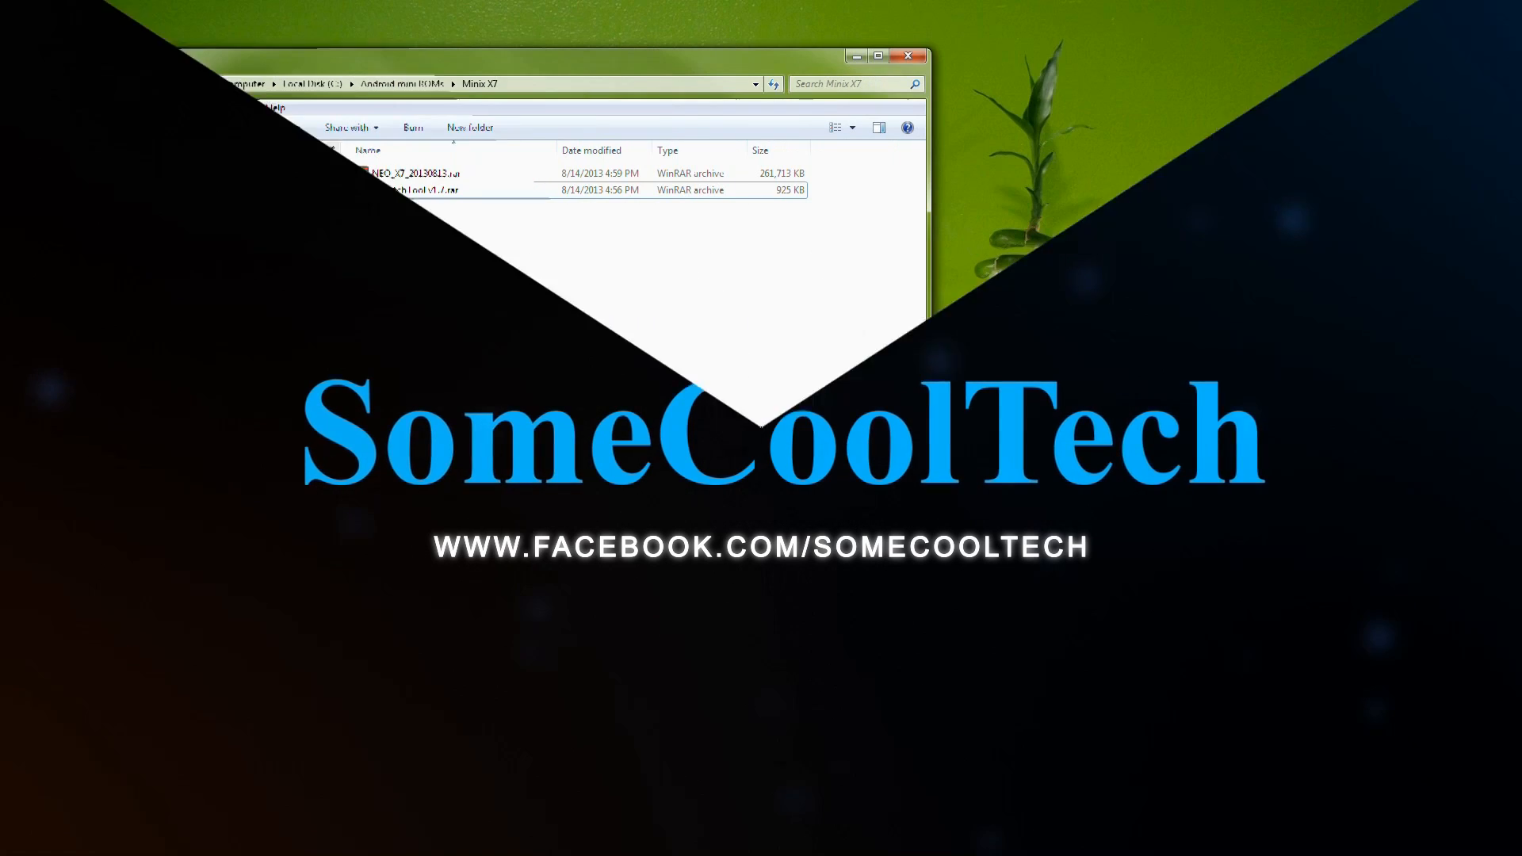
- Extract NEO_X7_20130813.rar here, adding the firmware, flash tool and driver folders
{"action": "left_click", "coordinate": [416, 172]}
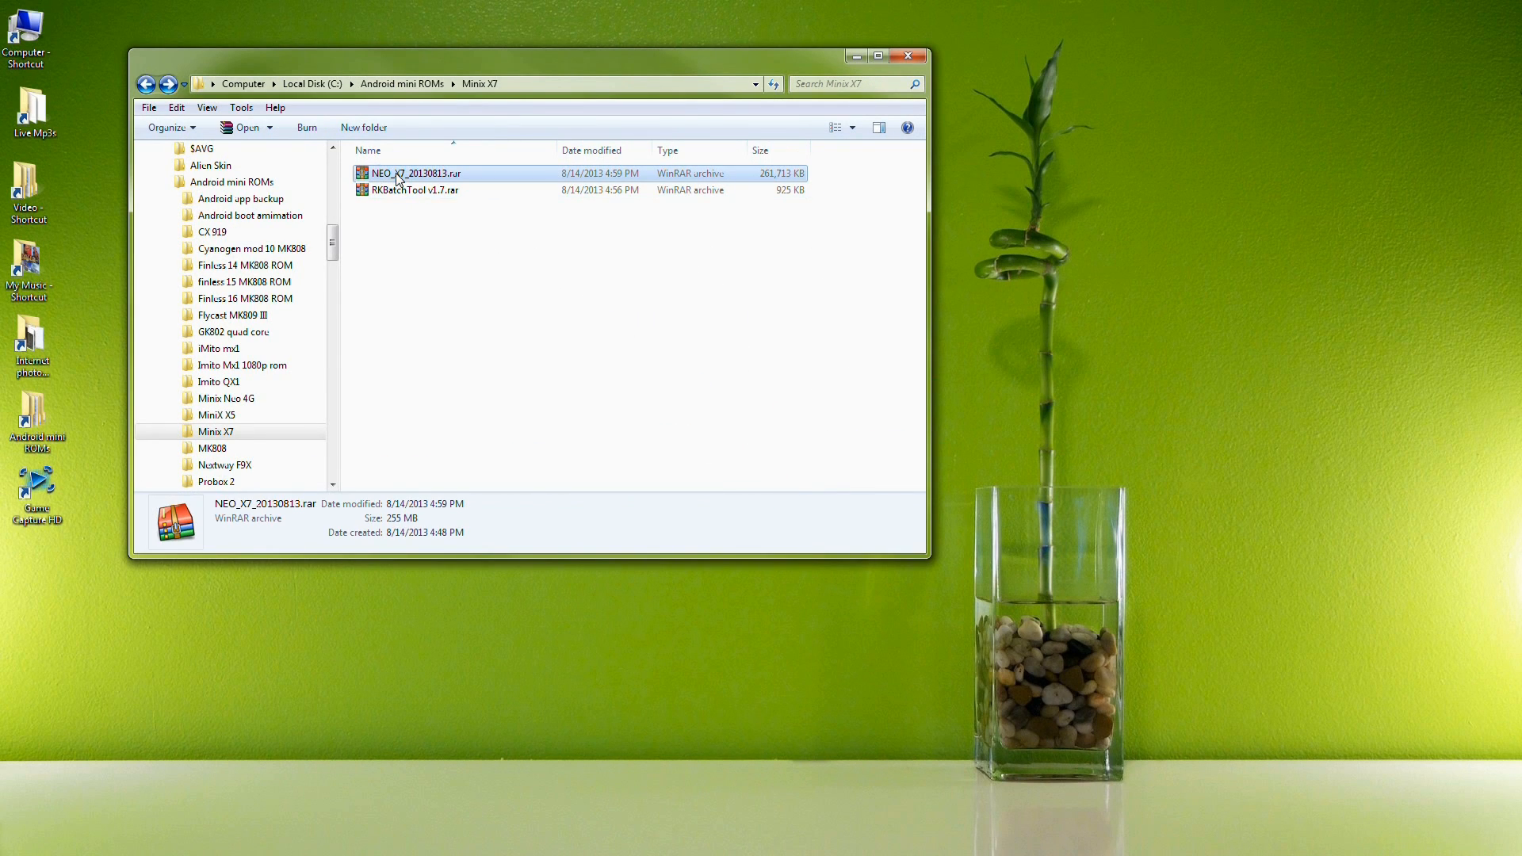
{"action": "right_click", "coordinate": [415, 172]}
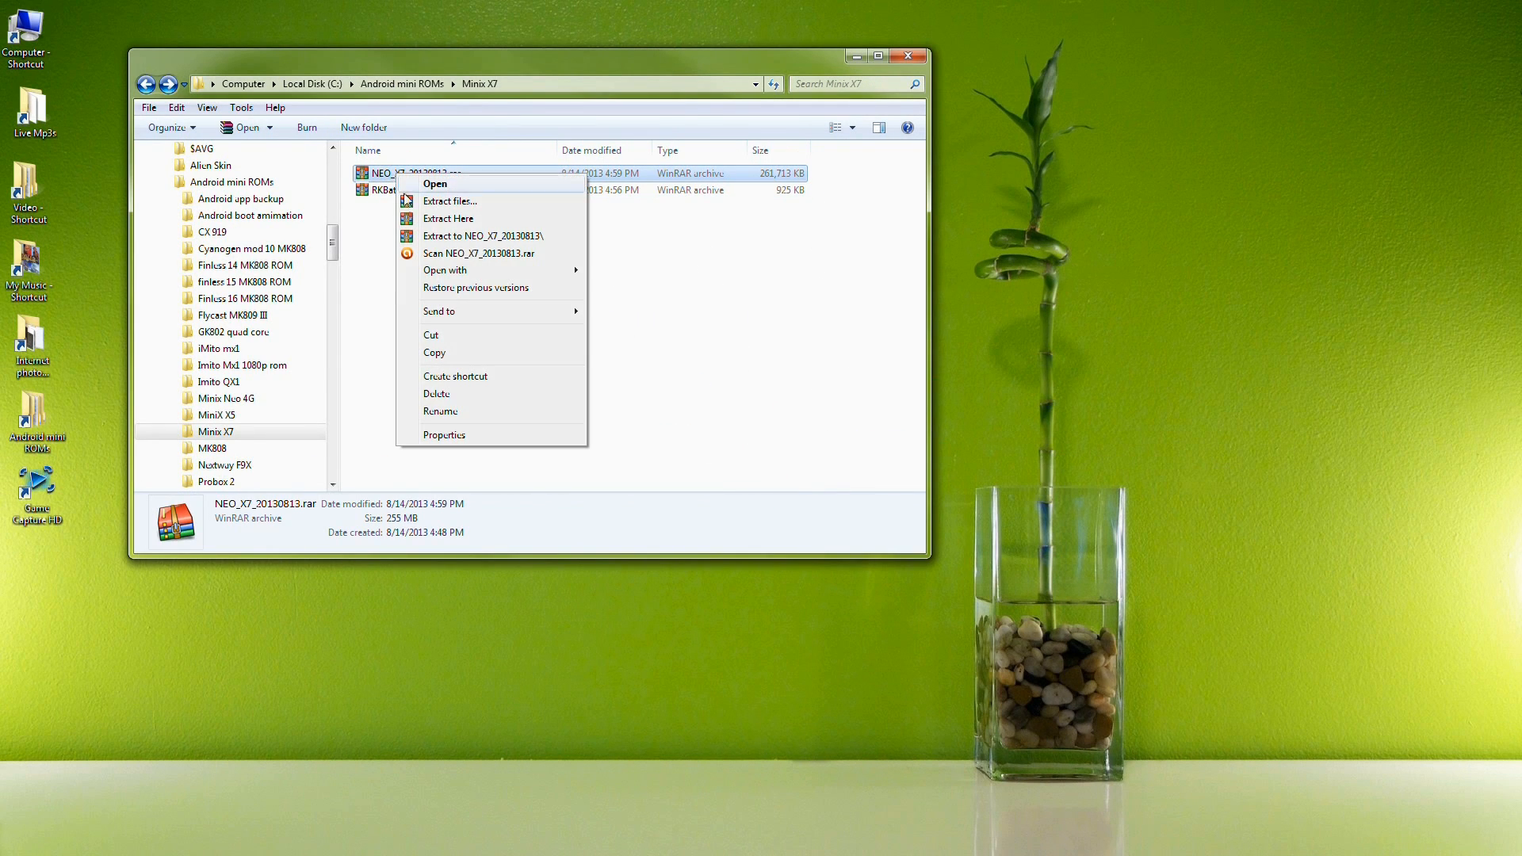
{"action": "left_click", "coordinate": [448, 219]}
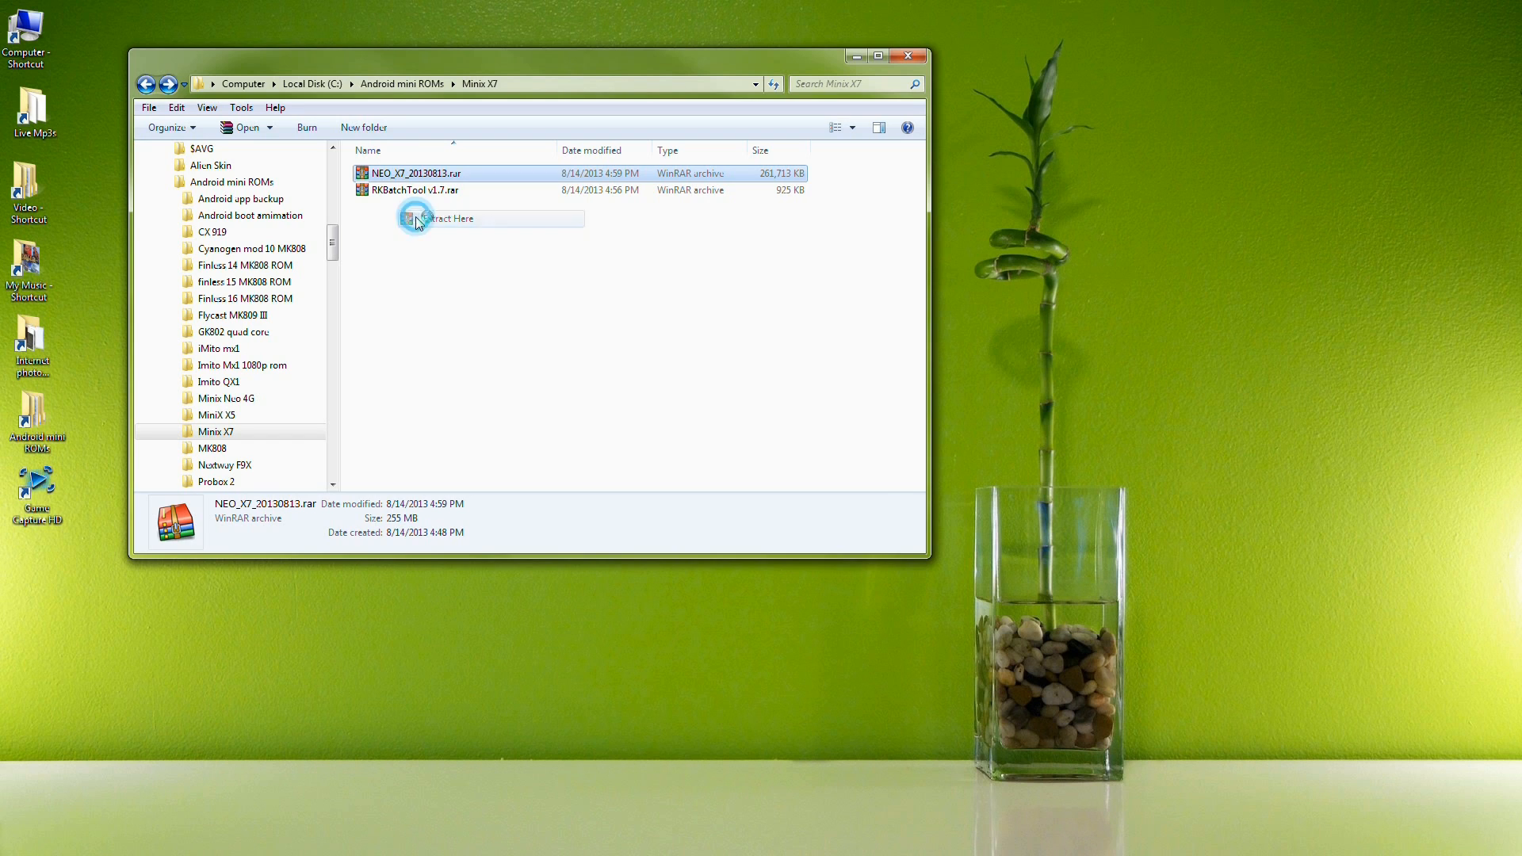
{"action": "left_click", "coordinate": [451, 218]}
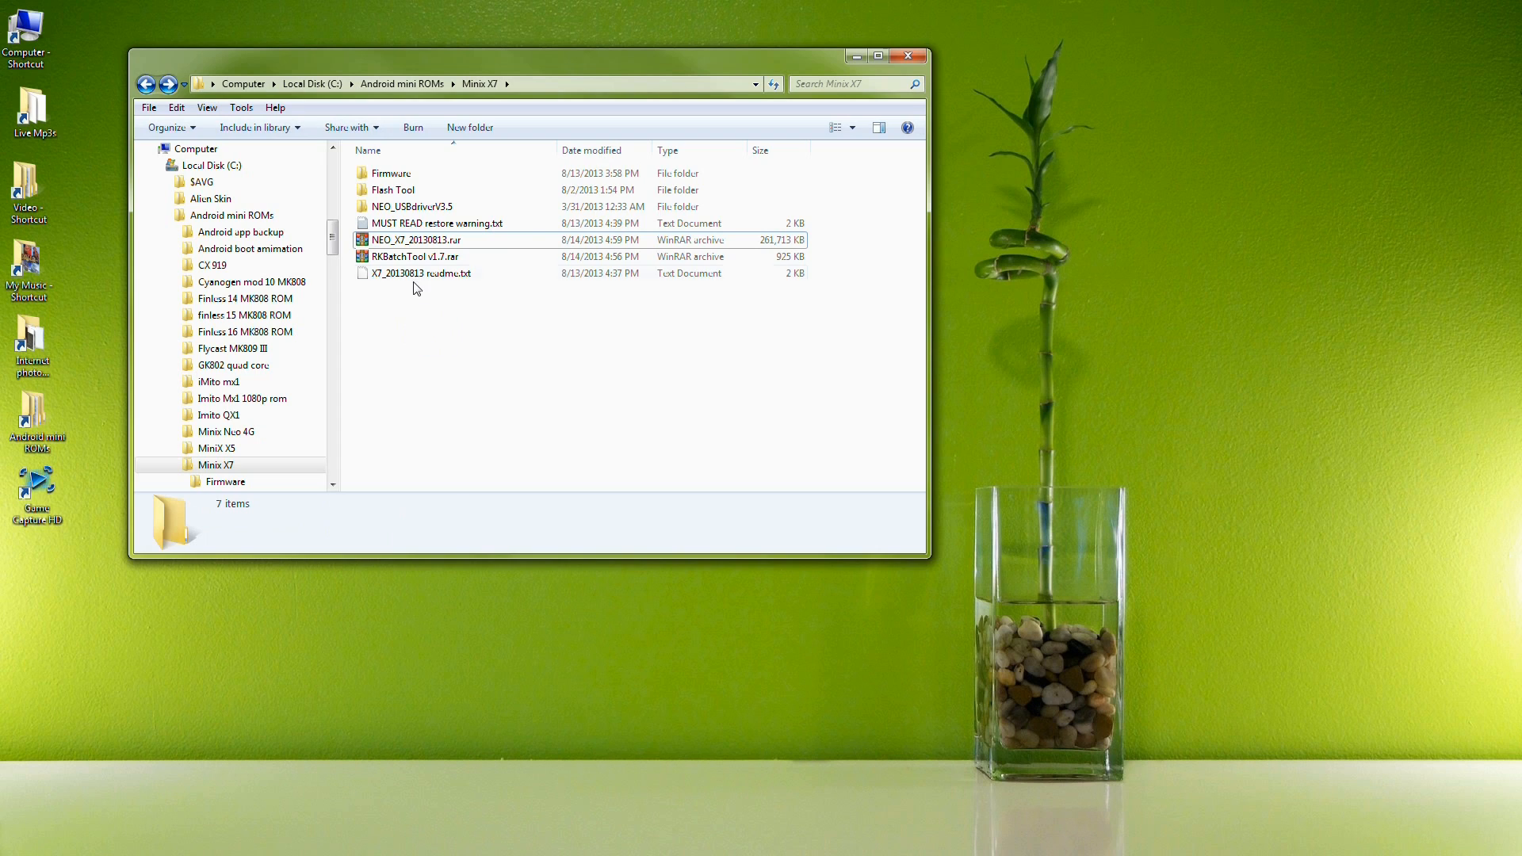
- Choose Update Driver Software for the X7's USB device in Device Manager
{"action": "left_click", "coordinate": [410, 206]}
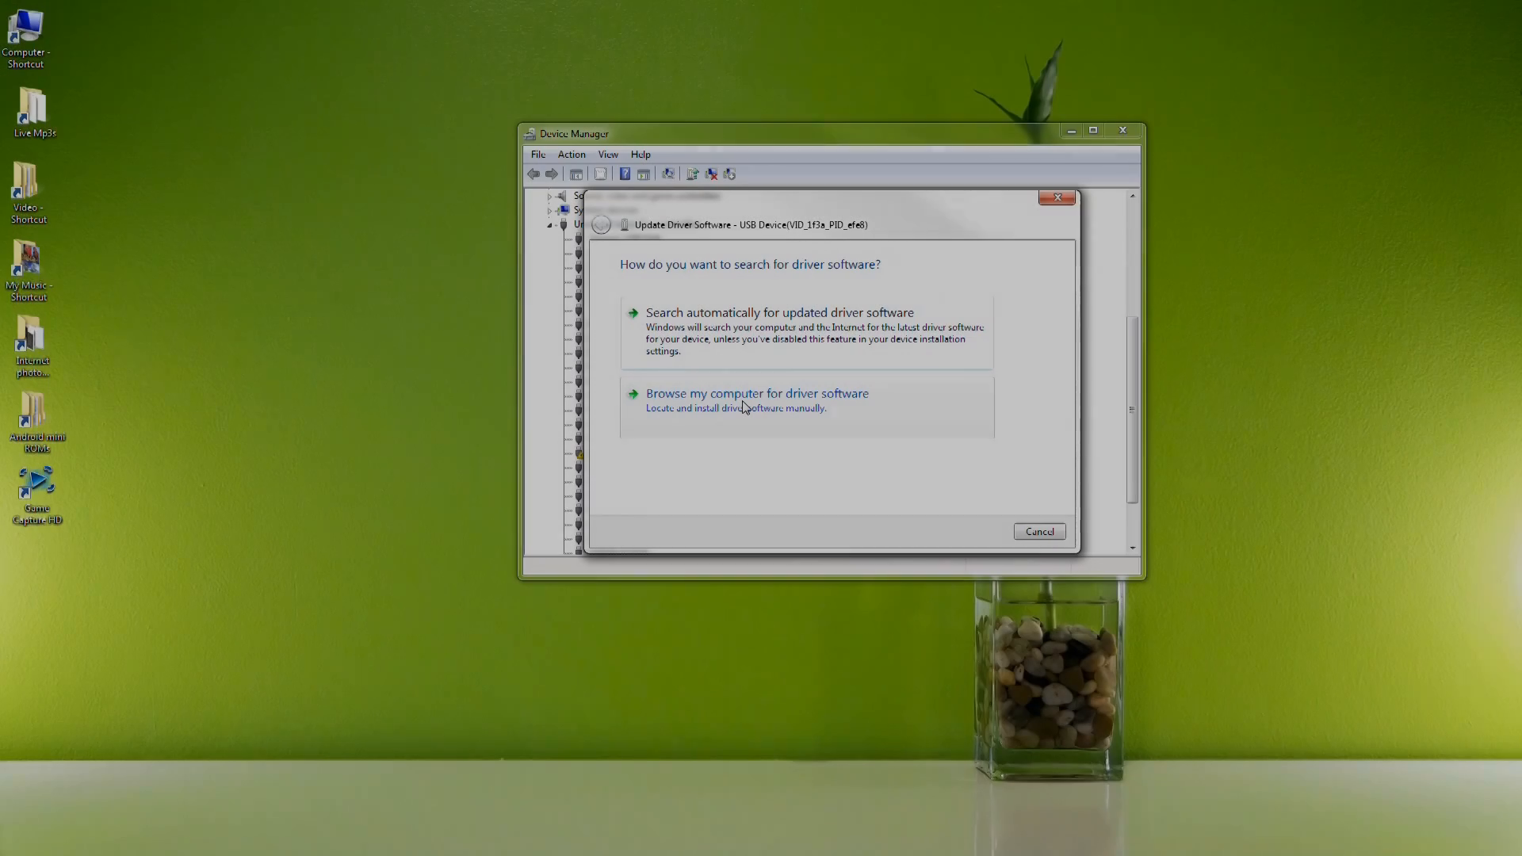
- Browse manually to the NEO_USBdriverV3.5 Win64bit win7 folder as the driver location
{"action": "left_click", "coordinate": [756, 393]}
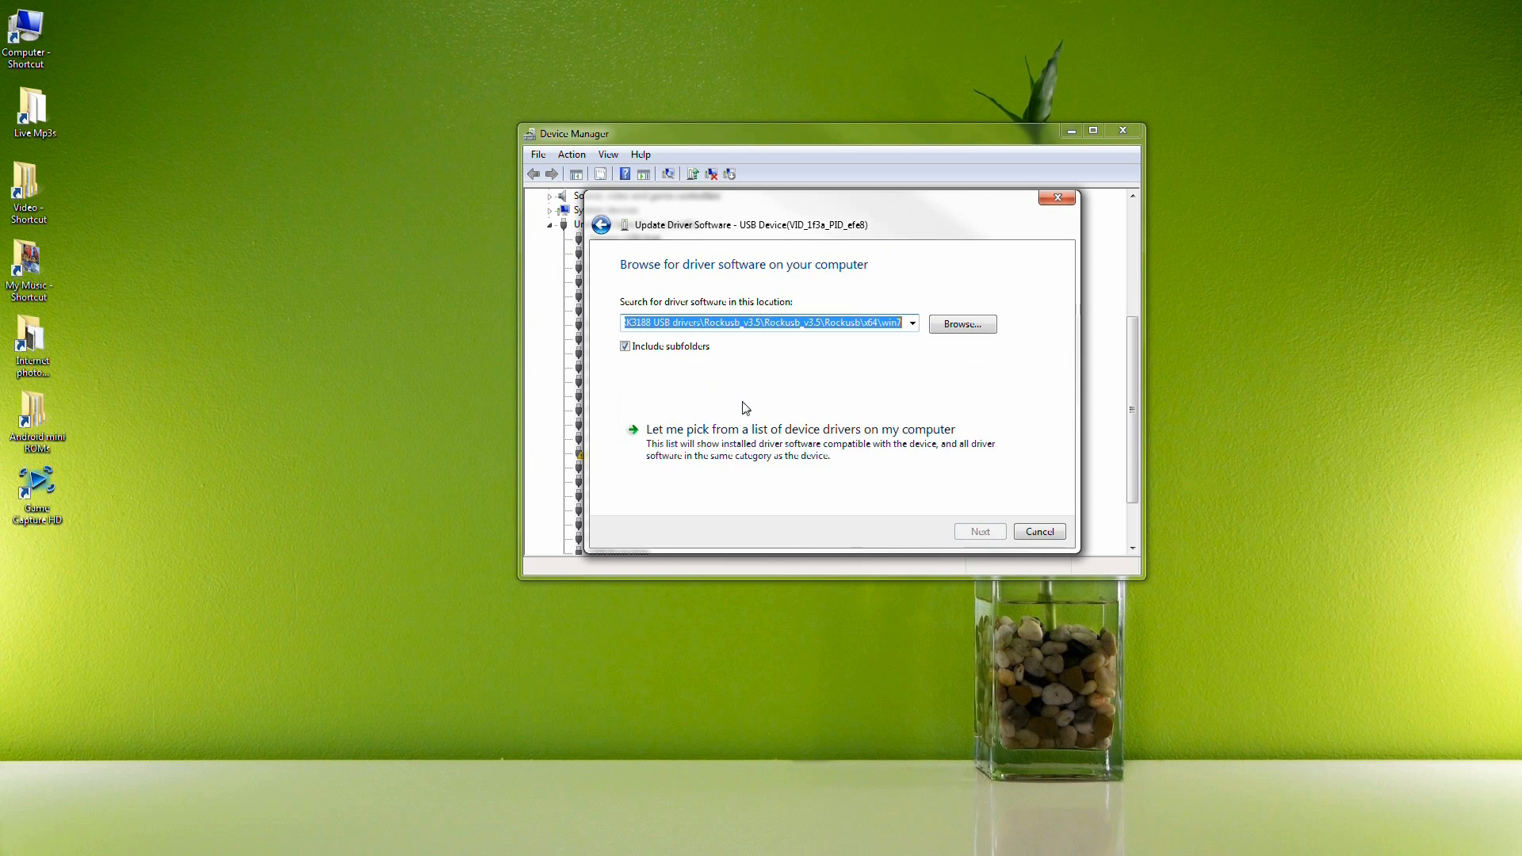
{"action": "left_click", "coordinate": [961, 324]}
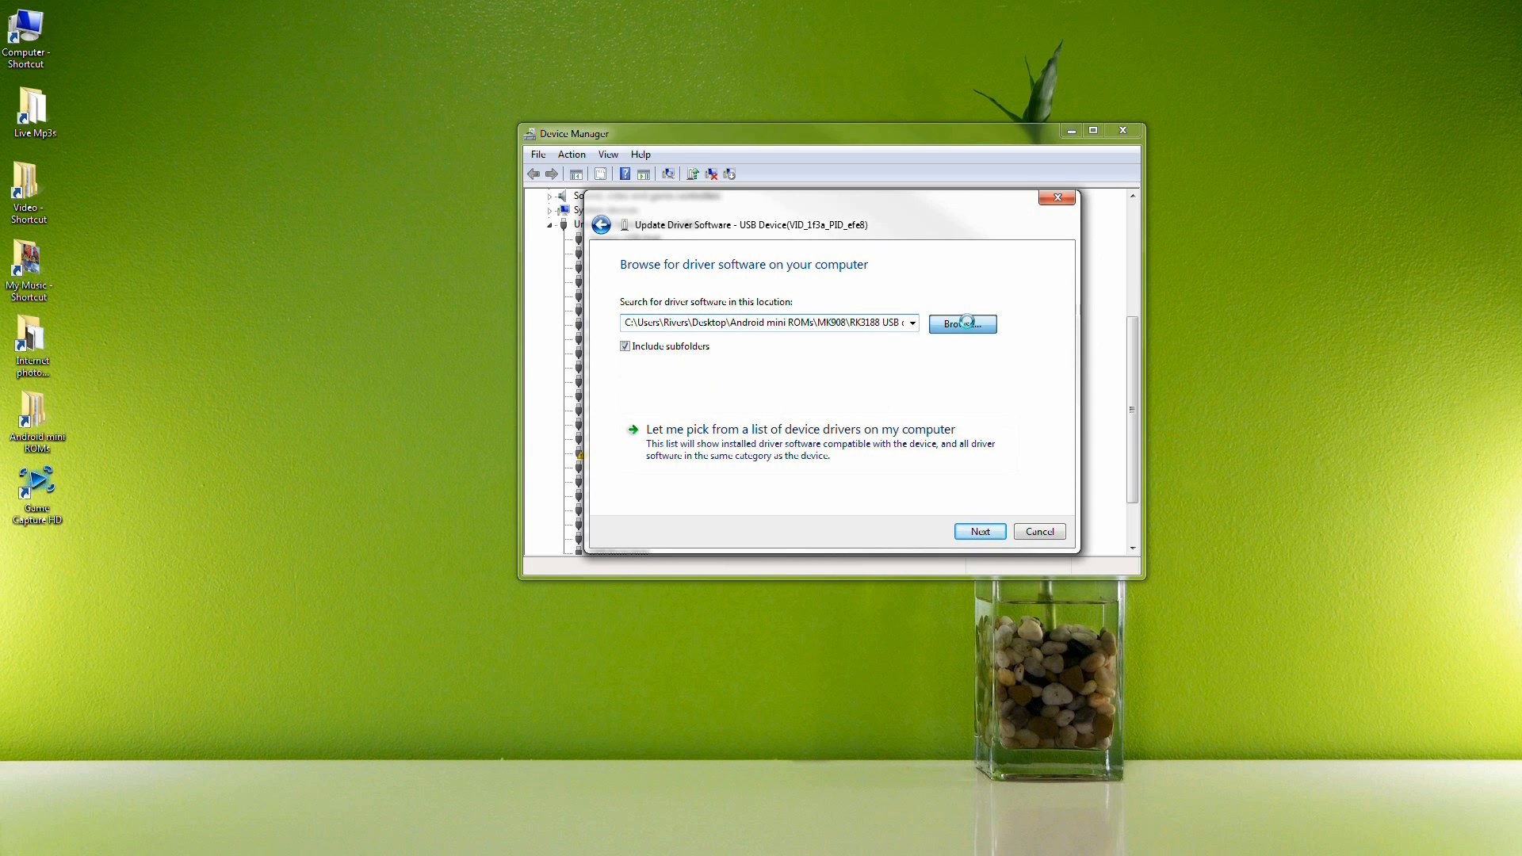
{"action": "left_click", "coordinate": [959, 324]}
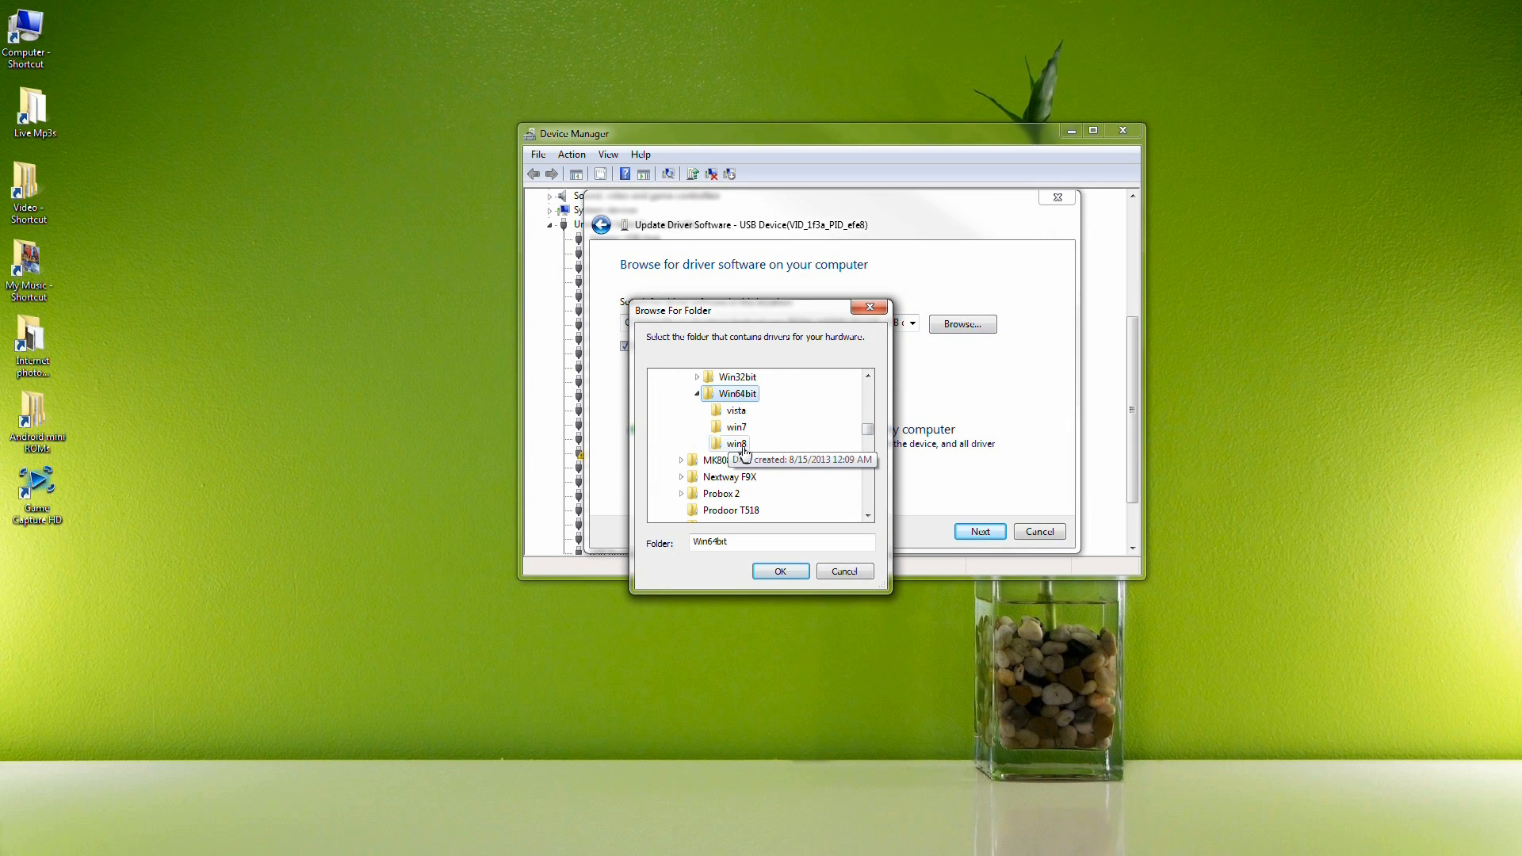
{"action": "left_click", "coordinate": [735, 428]}
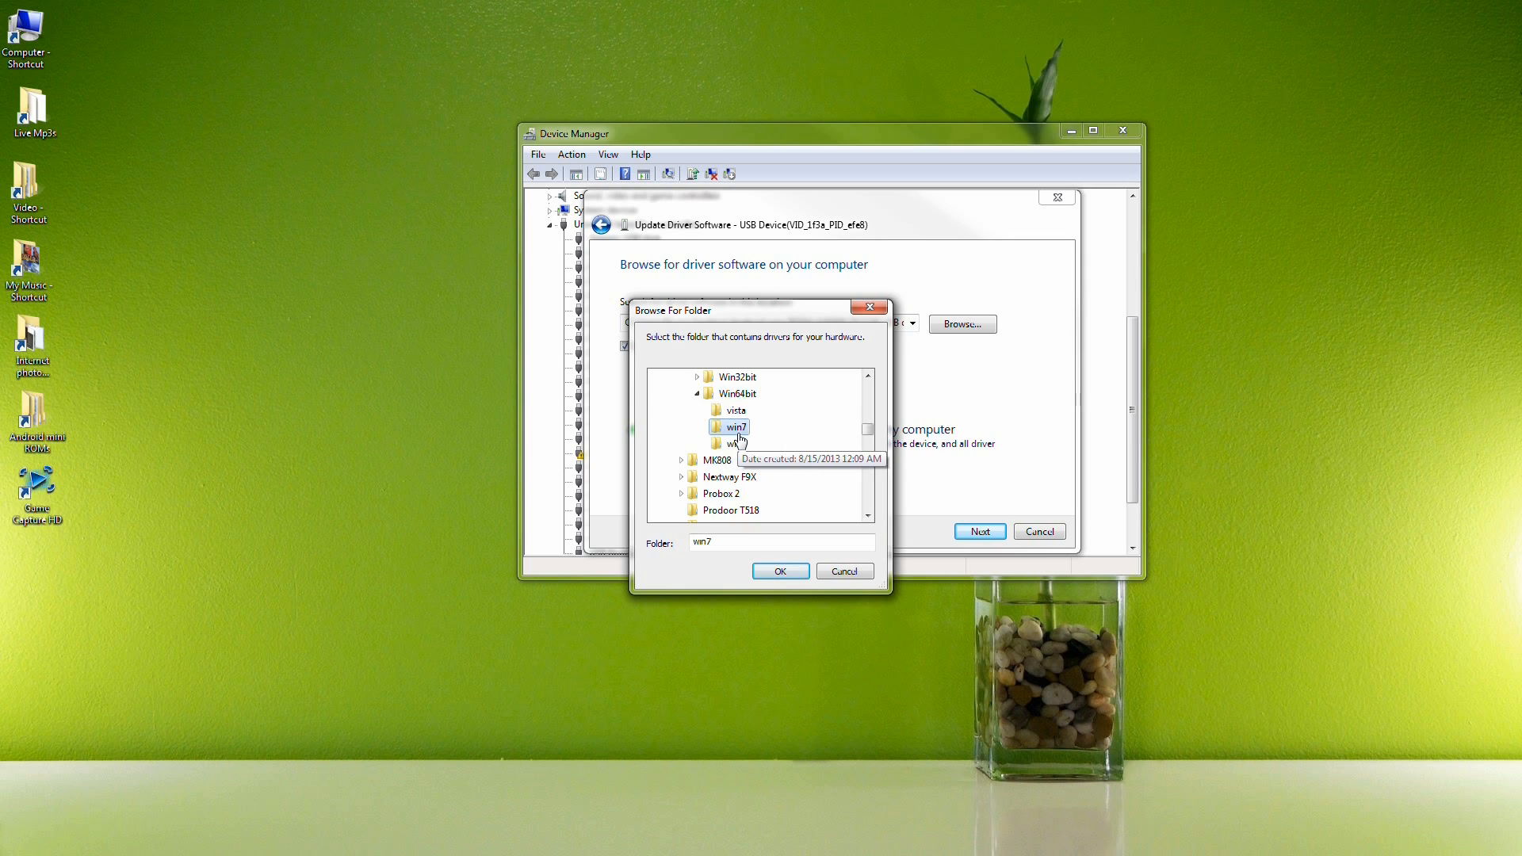
{"action": "scroll", "scroll_direction": "up", "scroll_amount": 3}
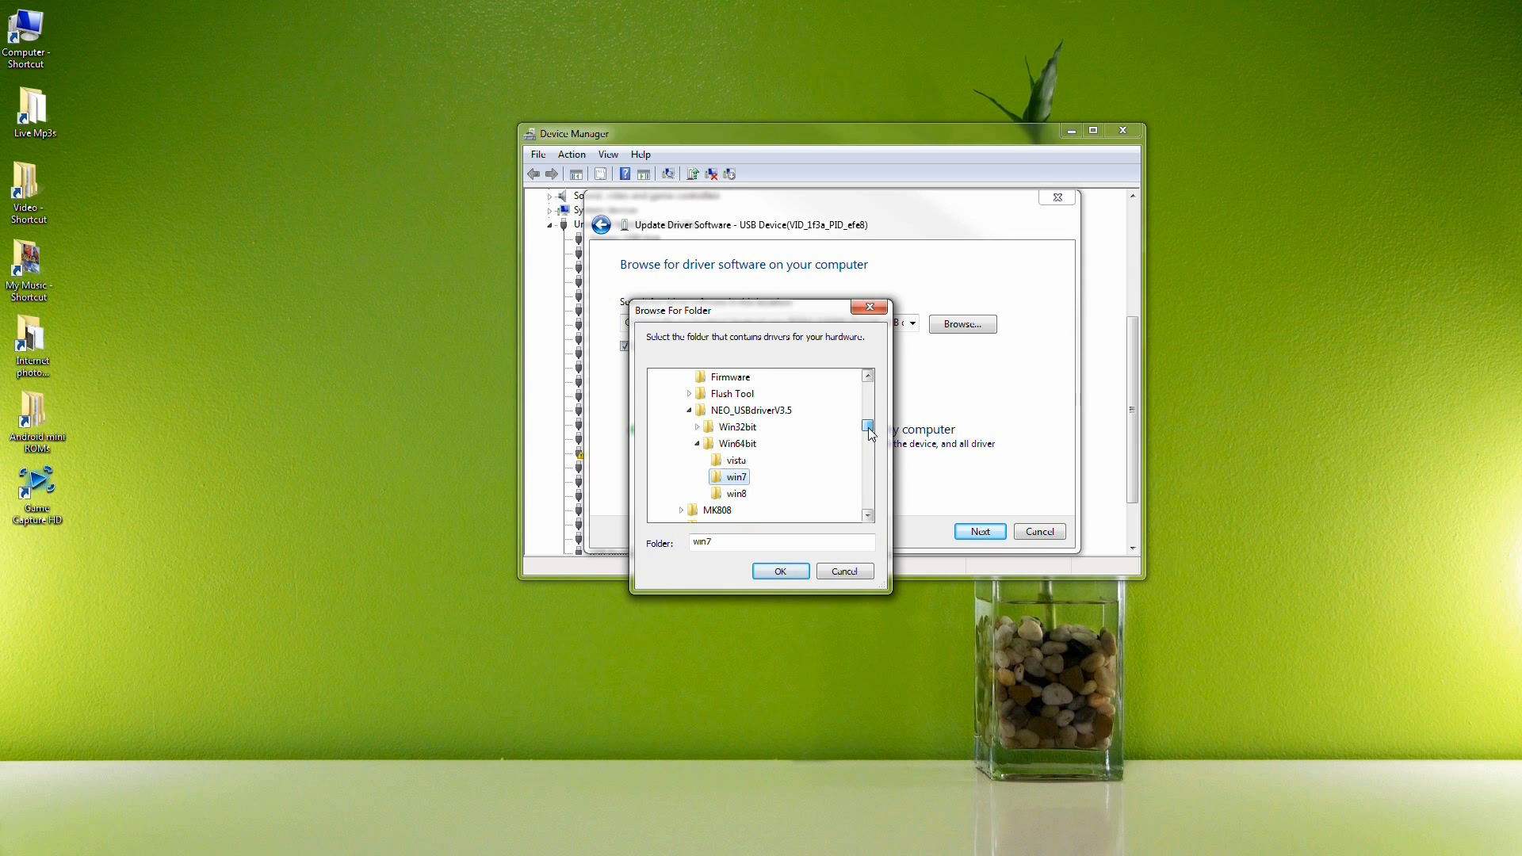
{"action": "mouse_move", "coordinate": [748, 410]}
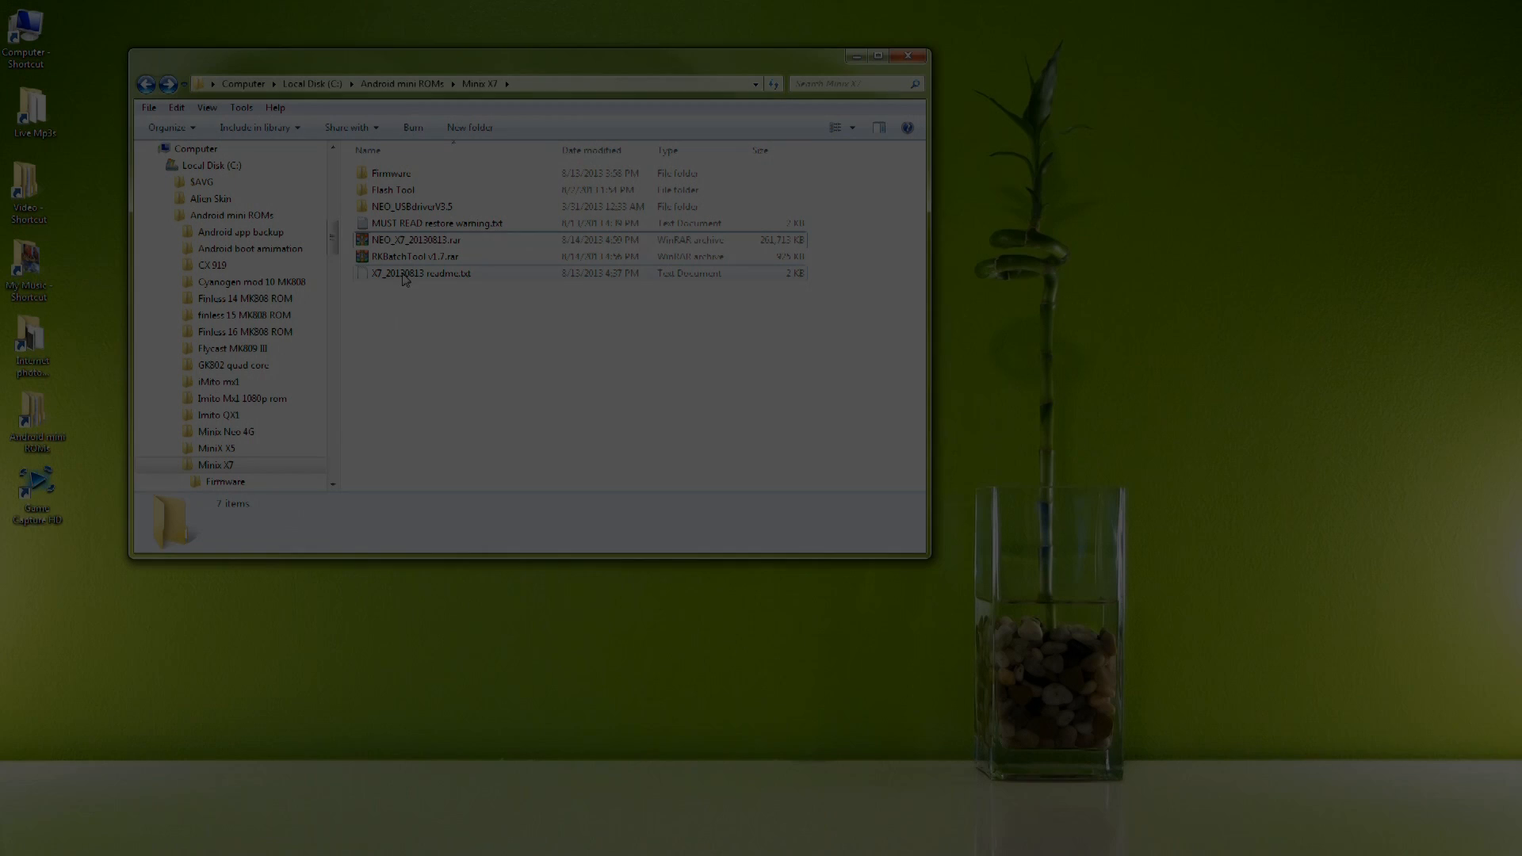
- Launch RKBatchTool.exe from the extracted Flash Tool folder
{"action": "left_click", "coordinate": [393, 190]}
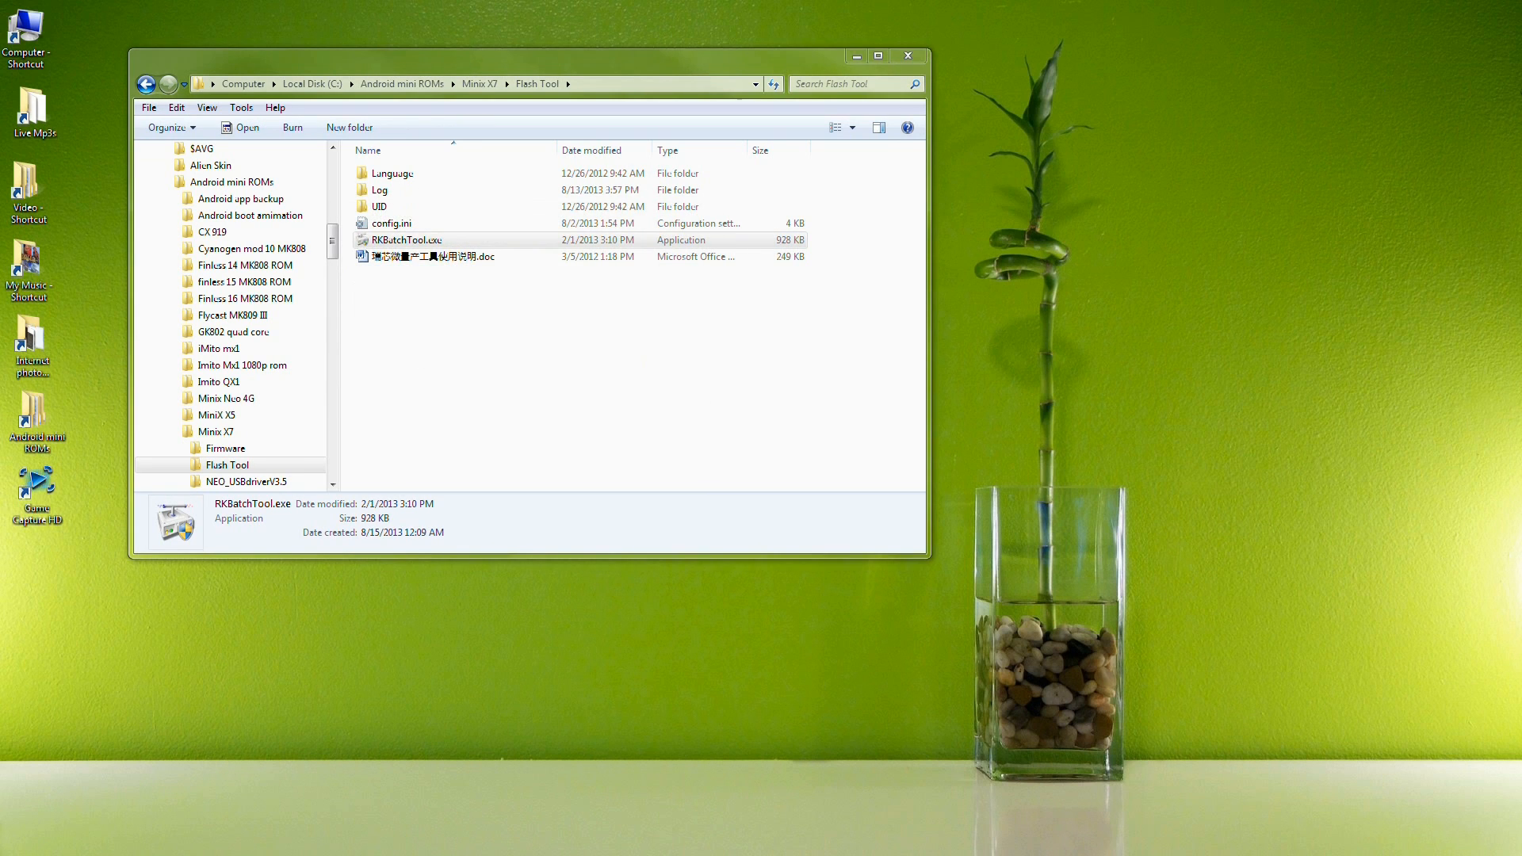
{"action": "double_click", "coordinate": [407, 239]}
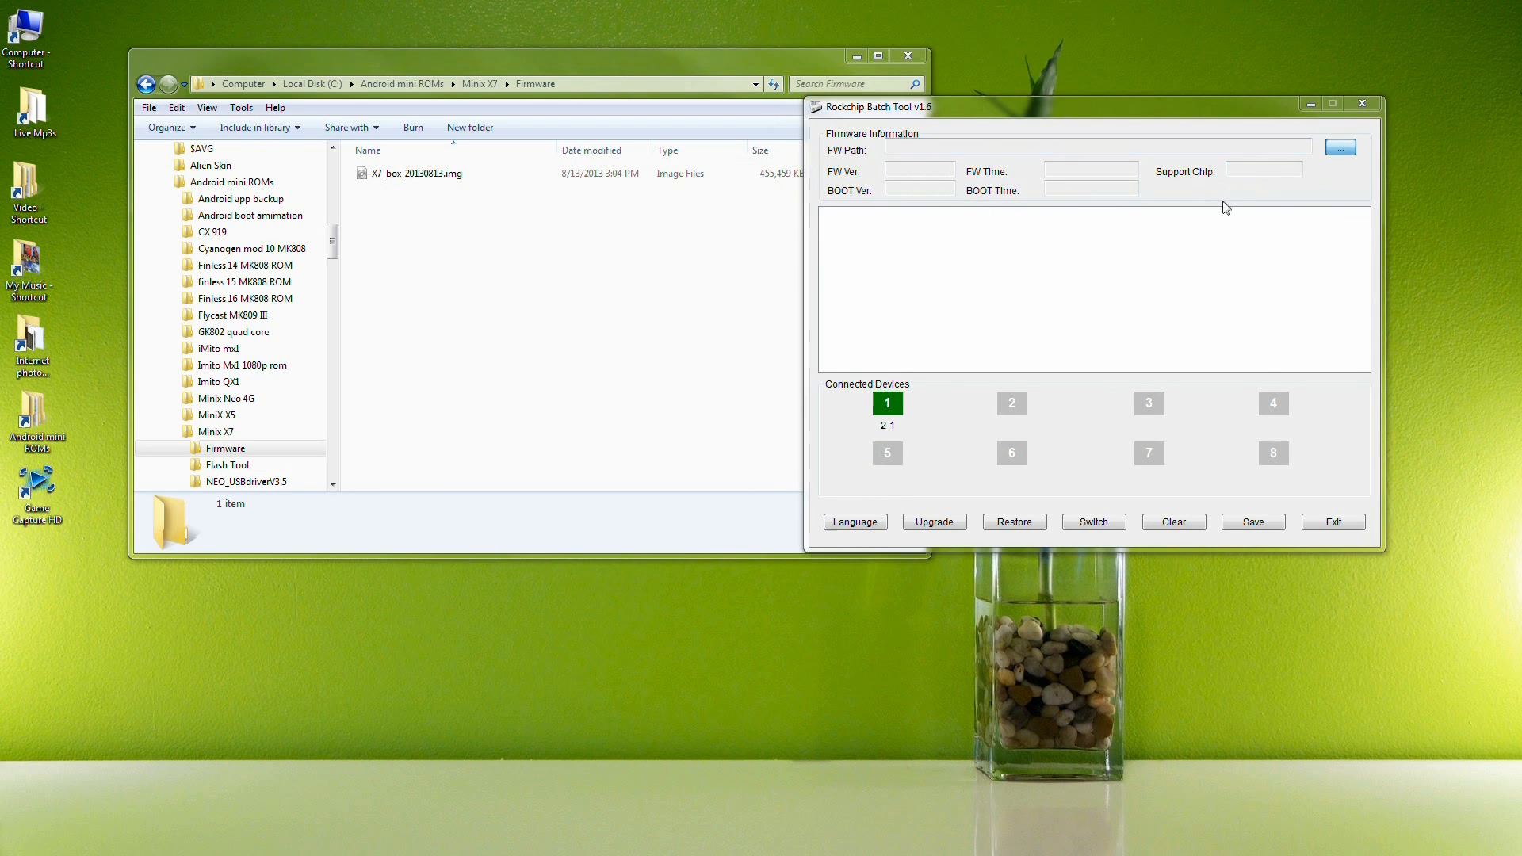
- Load X7_box_20130813.img from the Firmware folder and restore it to the device
{"action": "left_click", "coordinate": [1340, 146]}
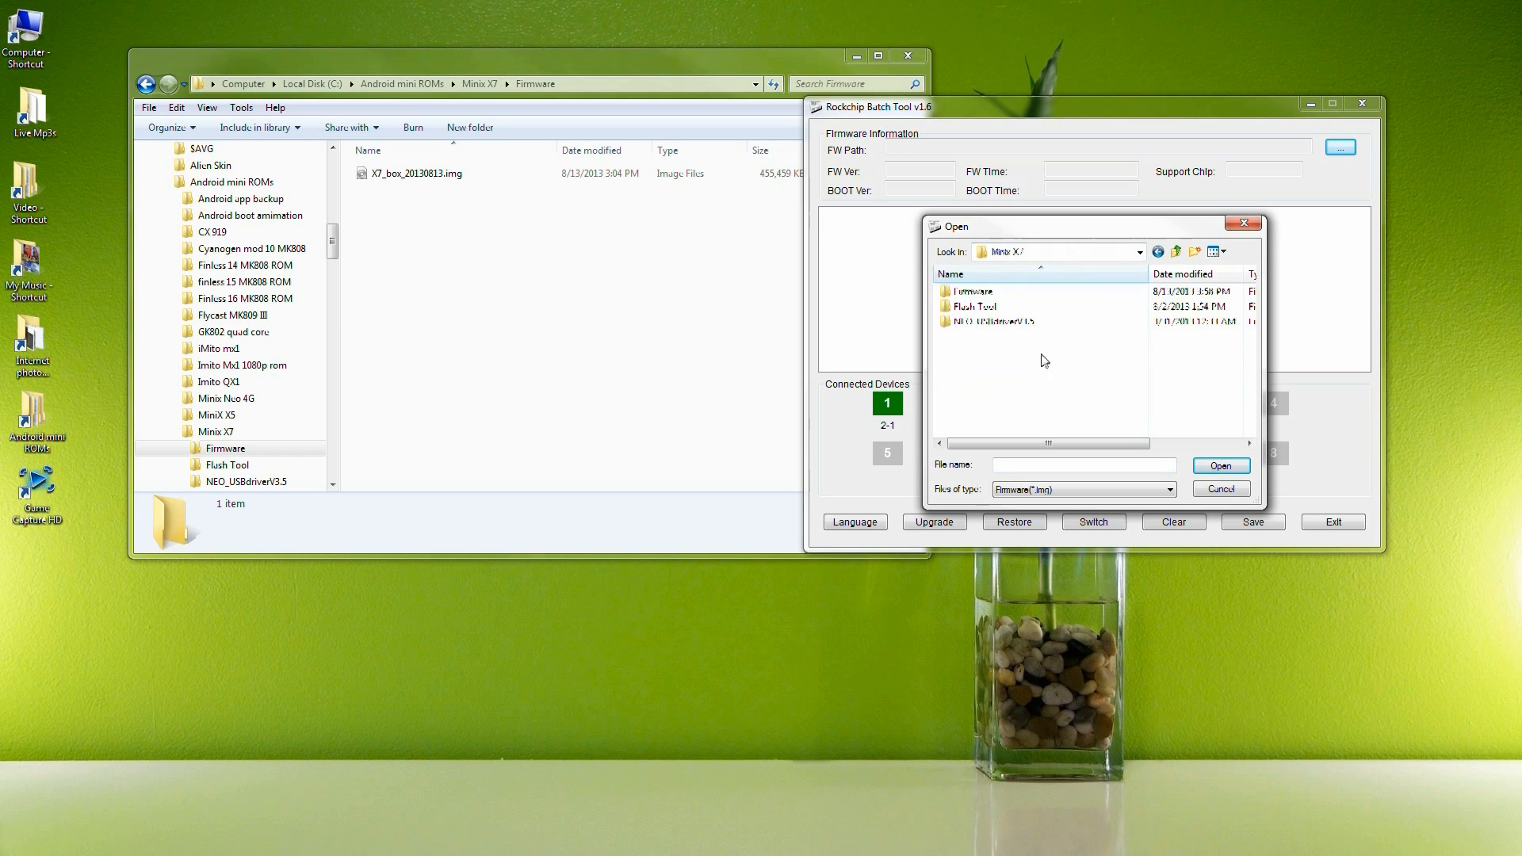
{"action": "double_click", "coordinate": [970, 291]}
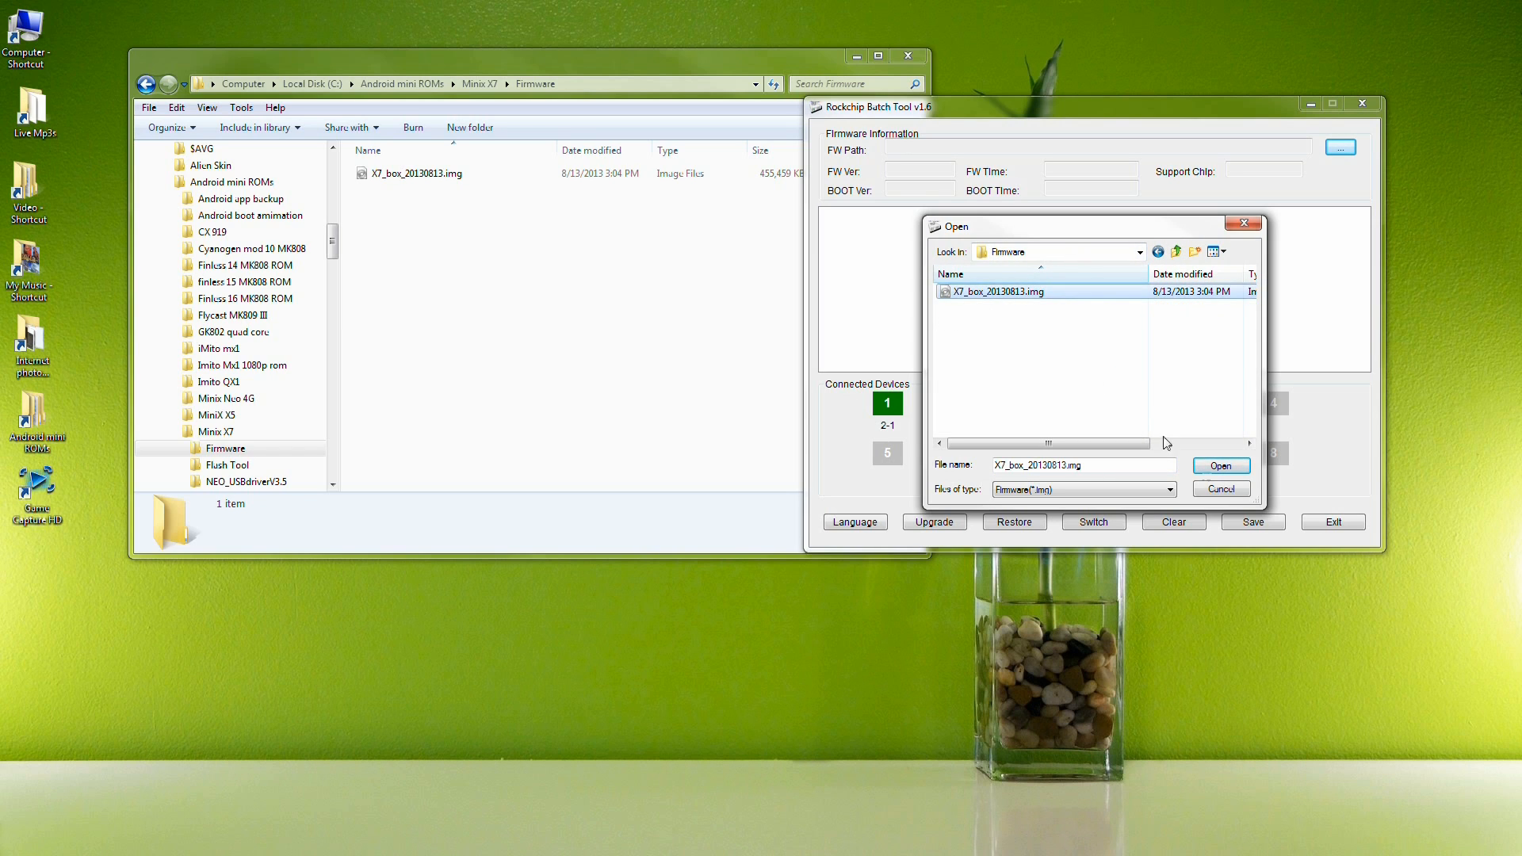
{"action": "left_click", "coordinate": [1221, 466]}
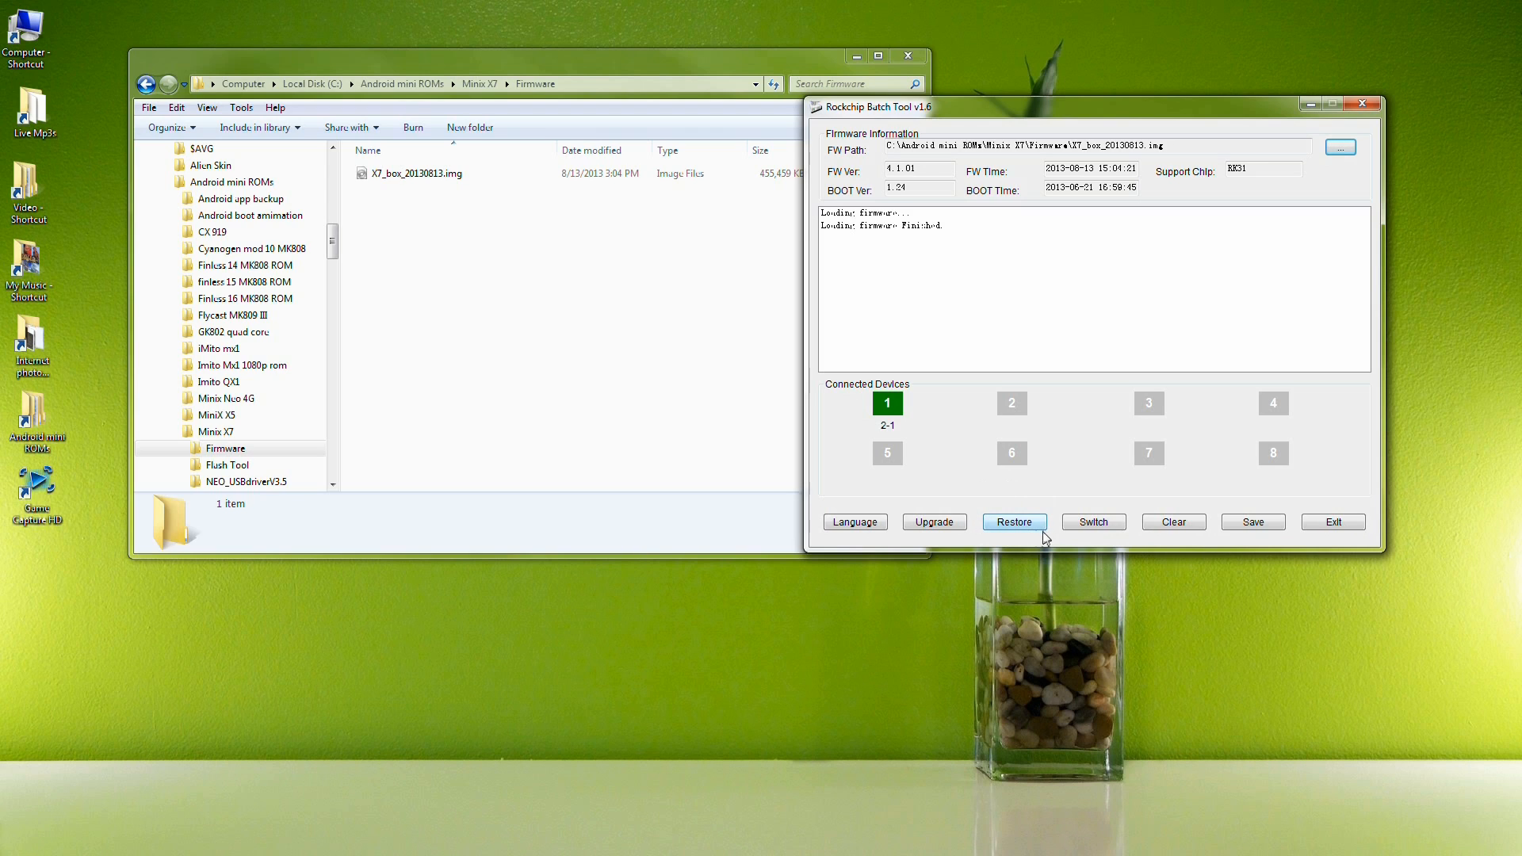
{"action": "left_click", "coordinate": [1013, 522]}
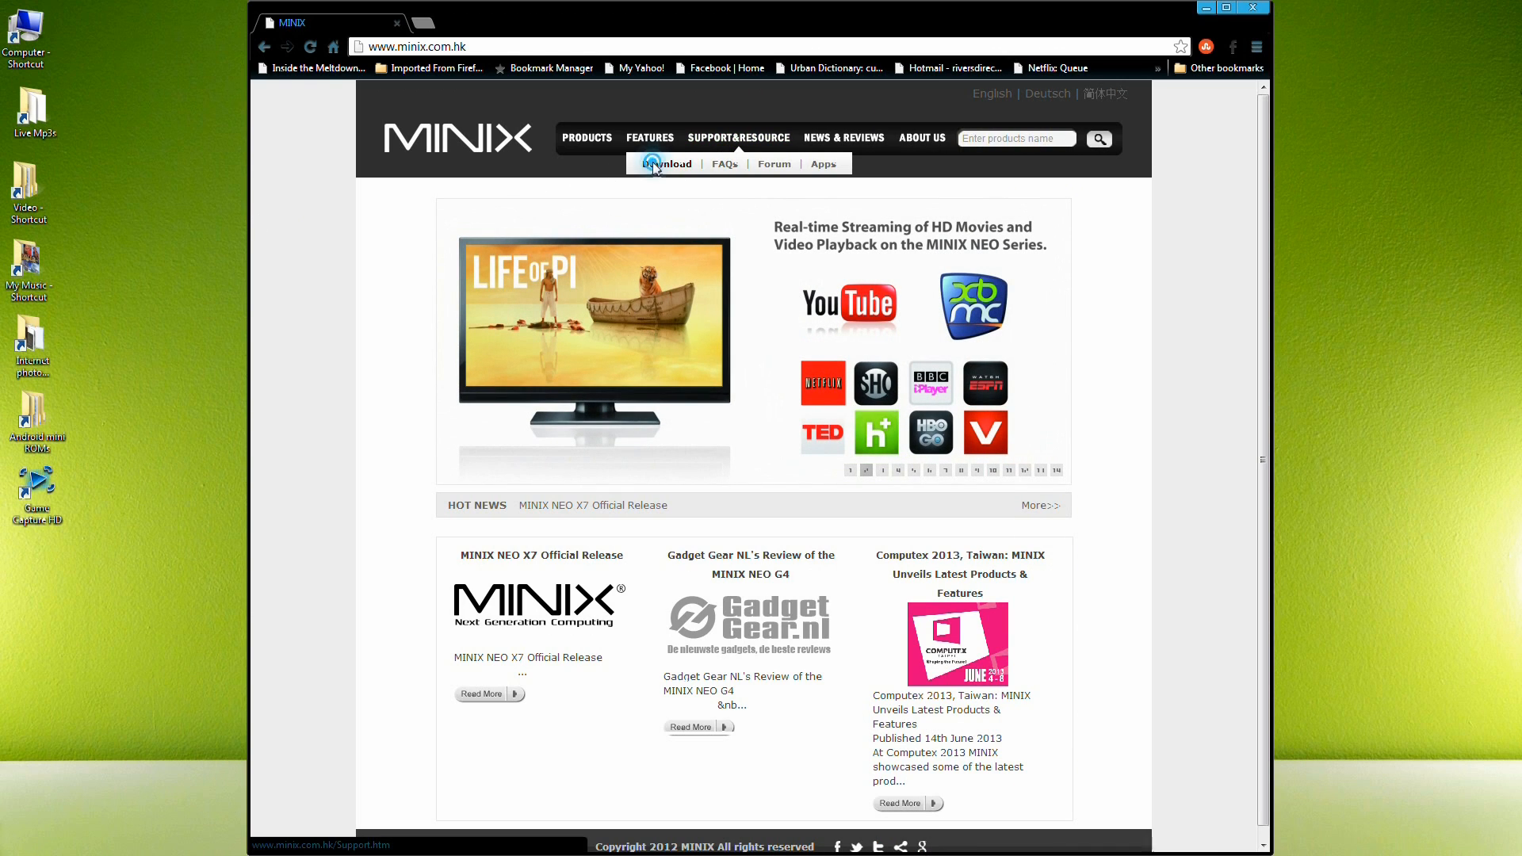
- Download the NEO X7 2nd FW Release (0813) from the MINIX downloads page
{"action": "left_click", "coordinate": [670, 163]}
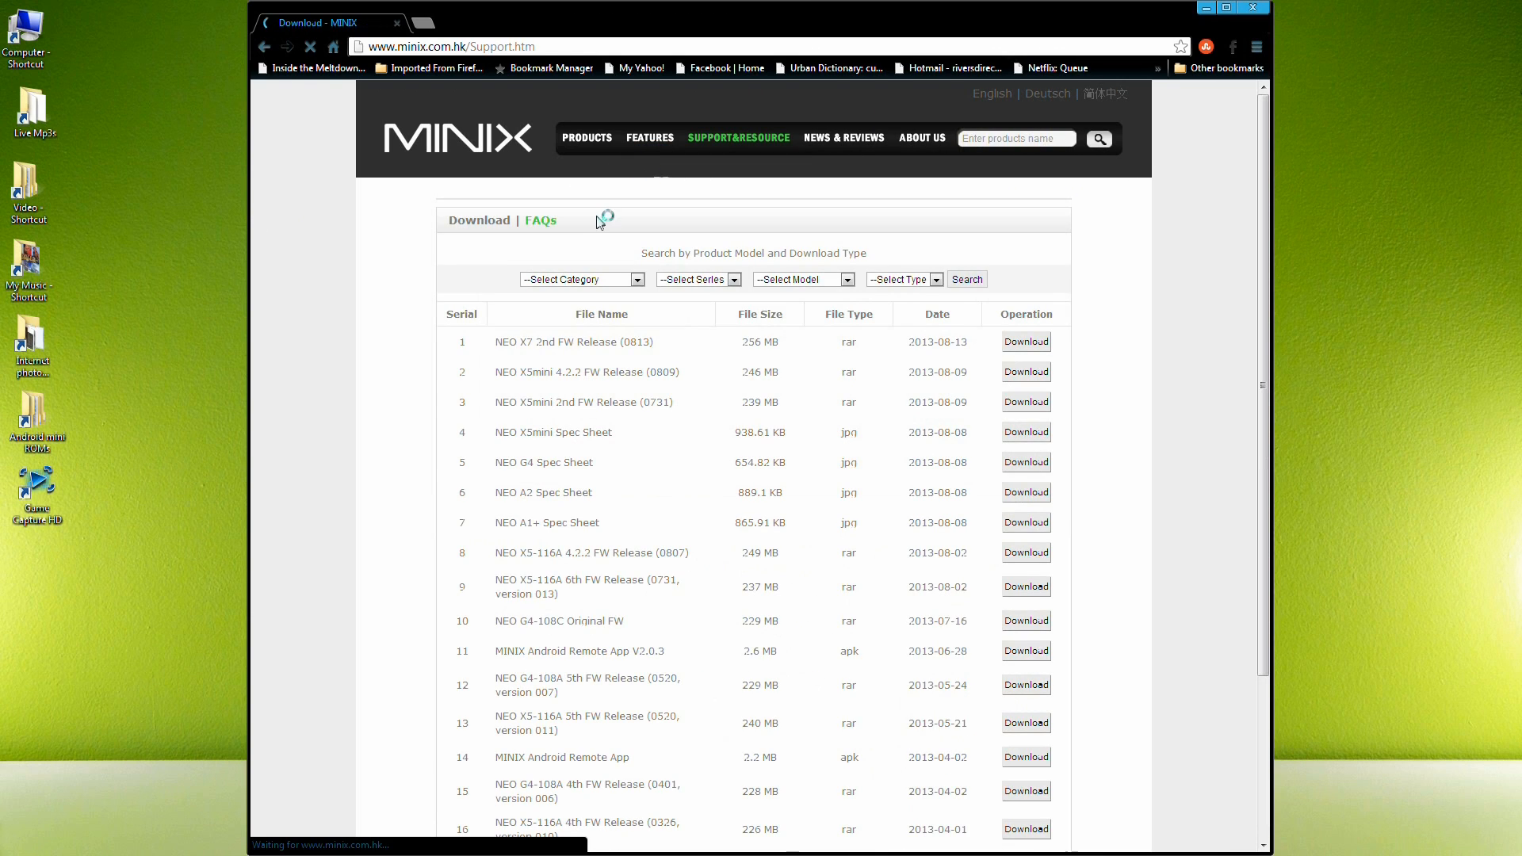
{"action": "scroll", "scroll_direction": "up", "scroll_amount": 3}
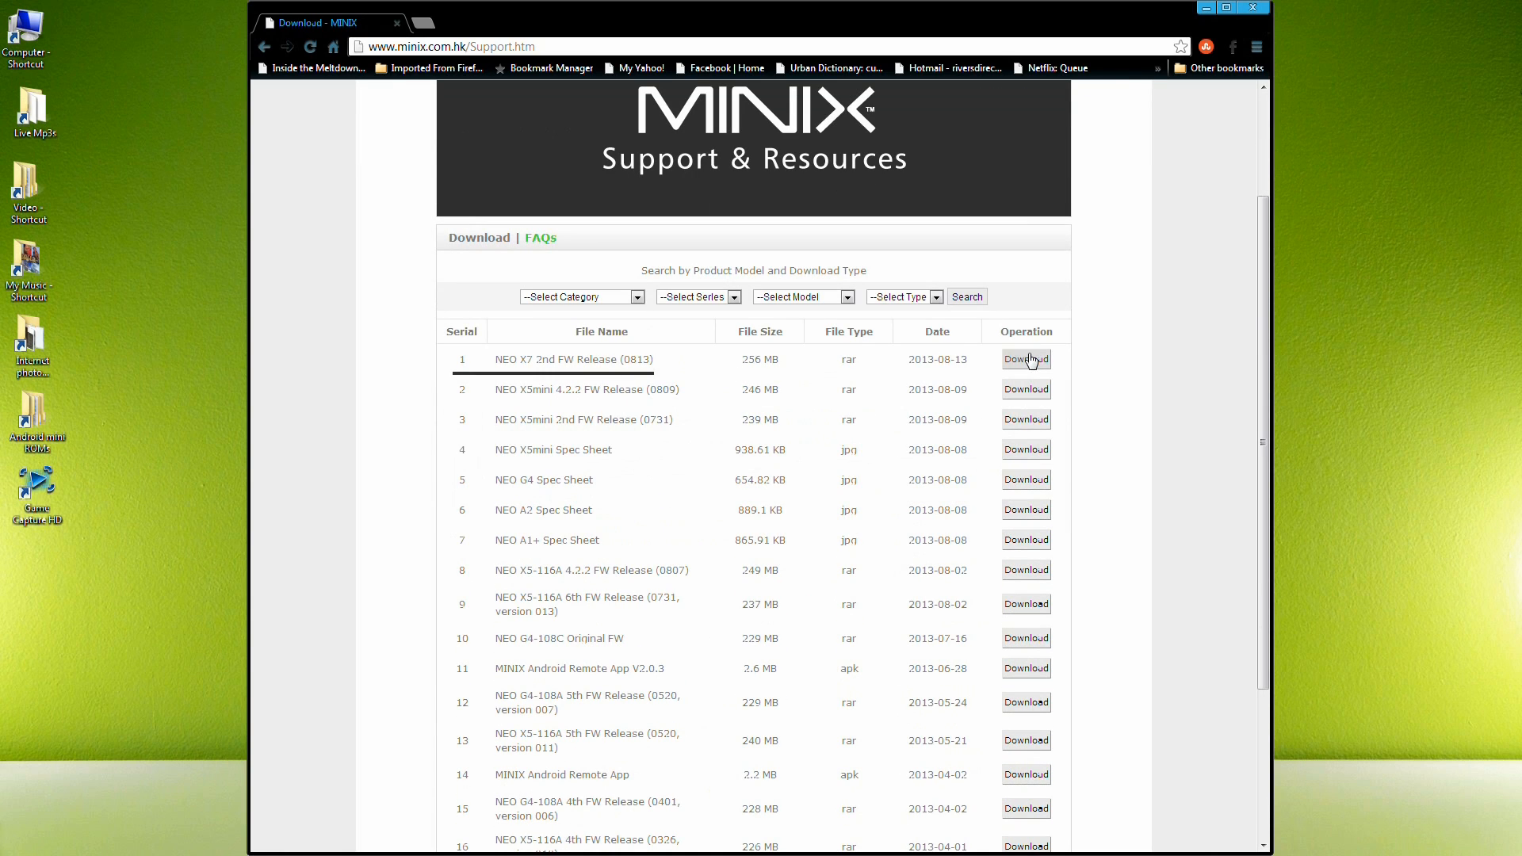
{"action": "left_click", "coordinate": [1026, 359]}
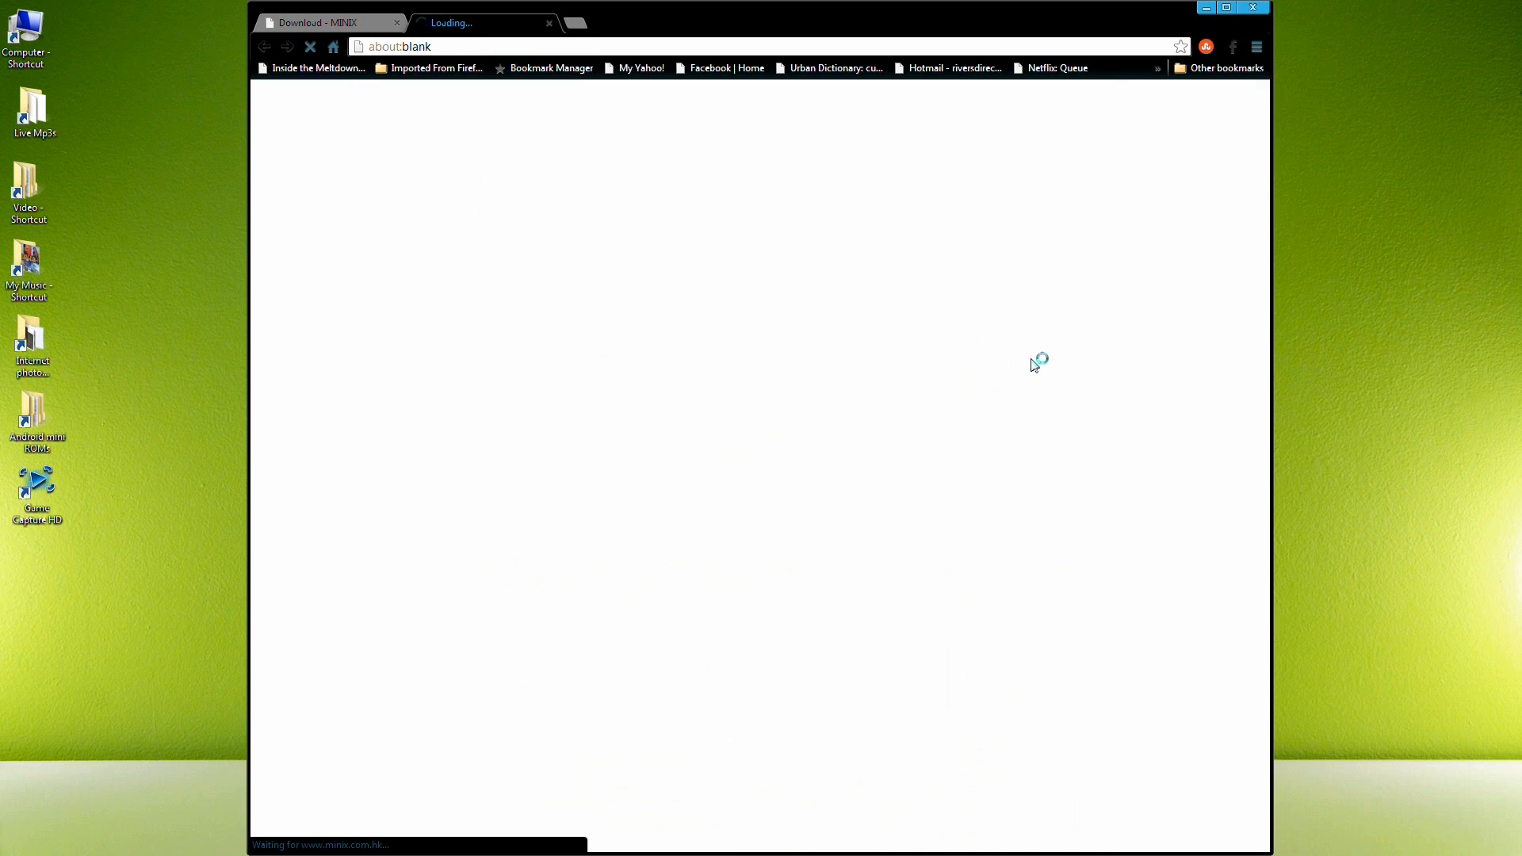
{"action": "left_click", "coordinate": [1025, 359]}
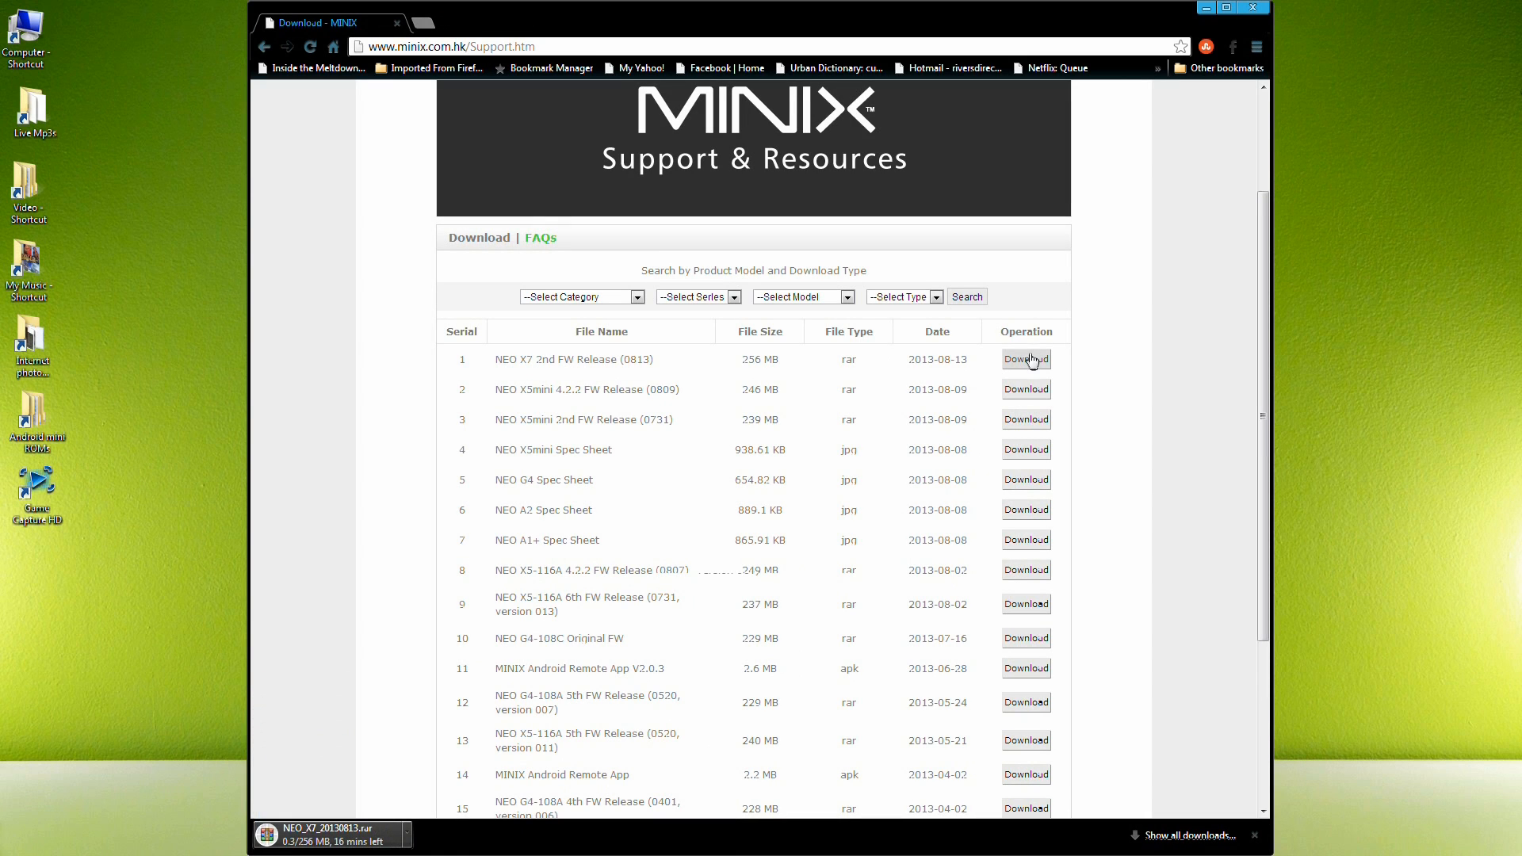
{"action": "mouse_move", "coordinate": [1003, 419]}
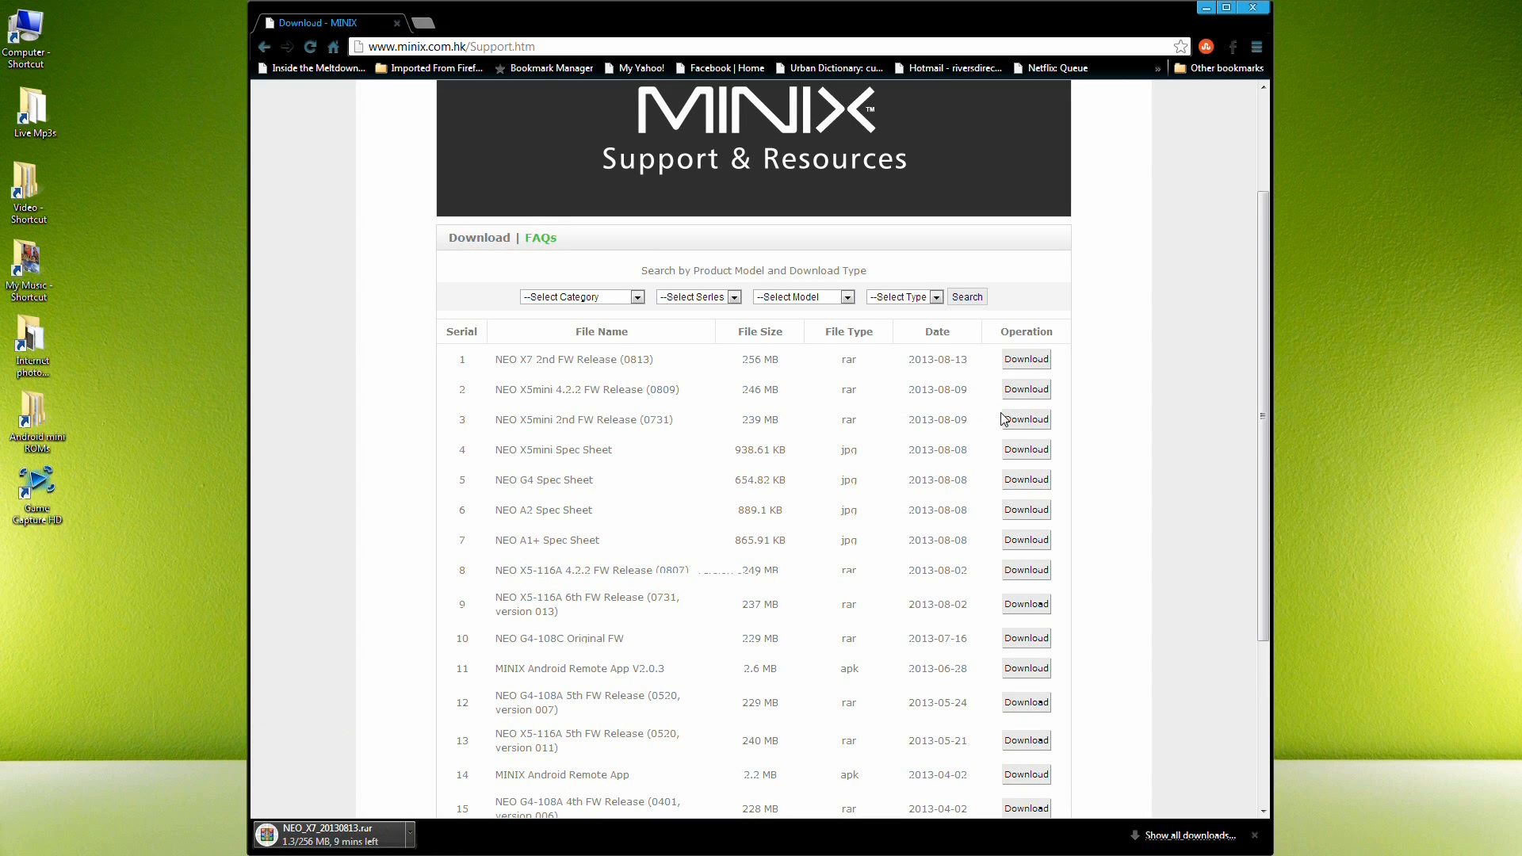